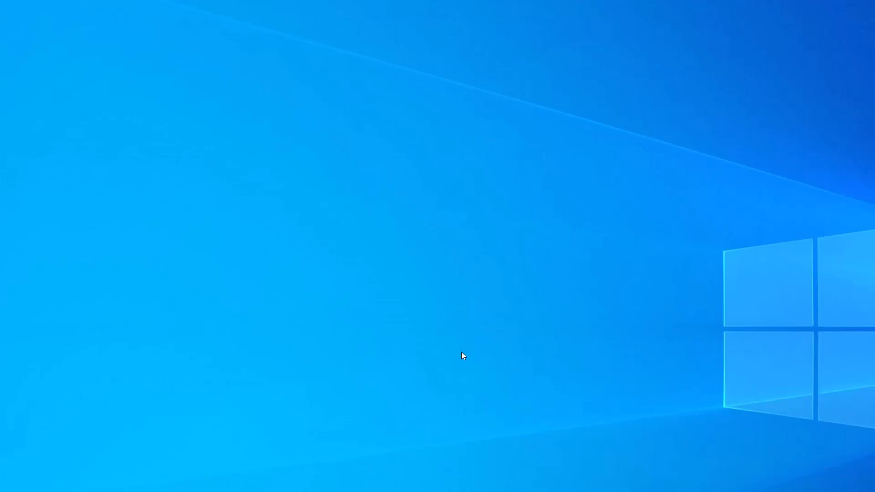
mouse_move(52, 274)
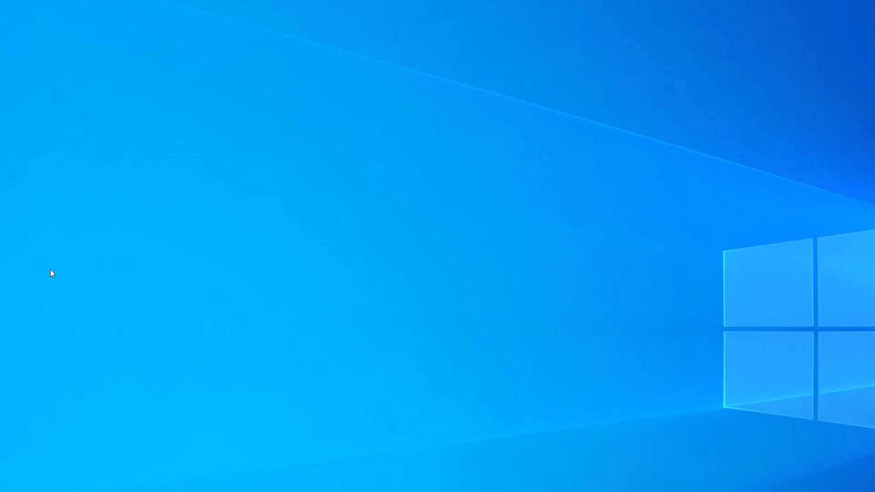
mouse_move(485, 146)
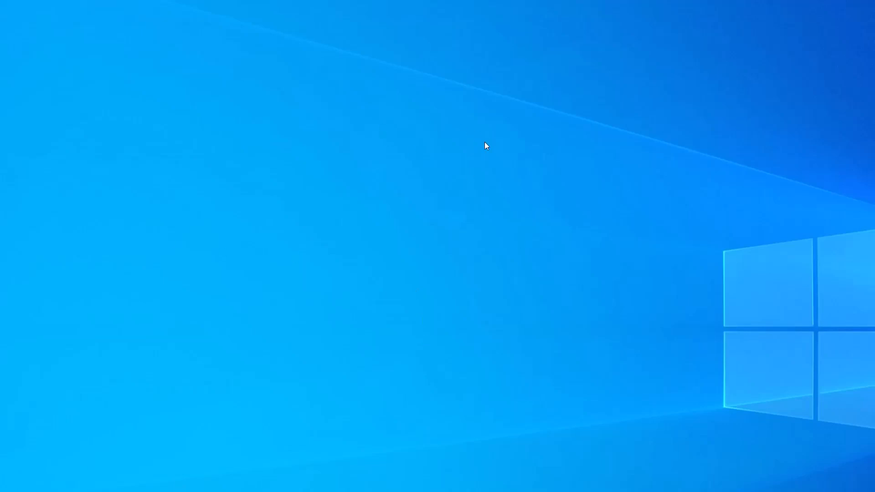
mouse_move(387, 152)
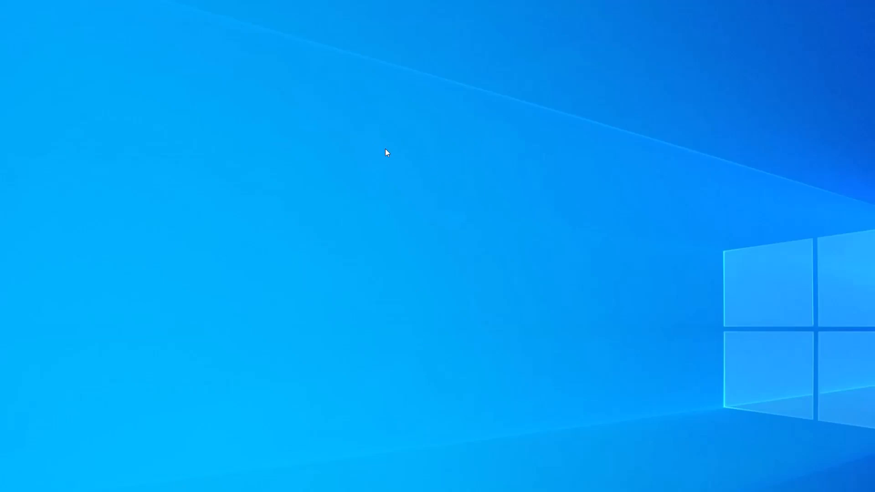
Bring up the desktop context menu on an empty area of the wallpaper.
right_click(385, 153)
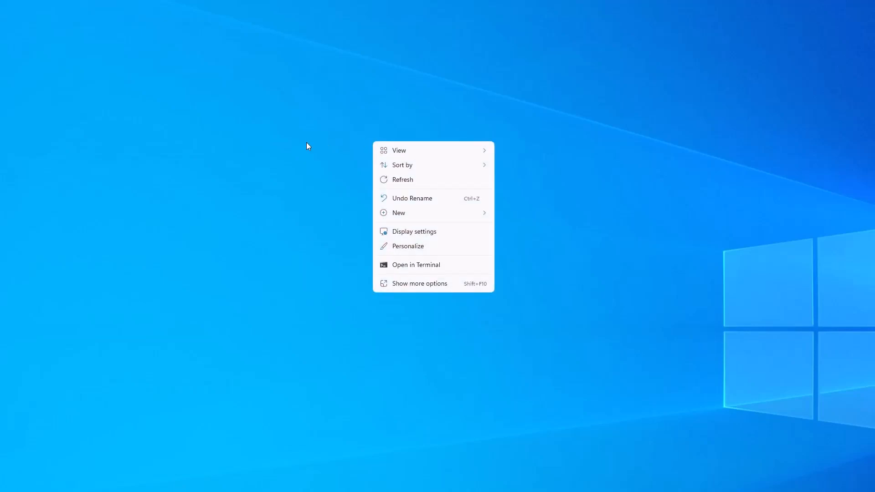
mouse_move(407, 233)
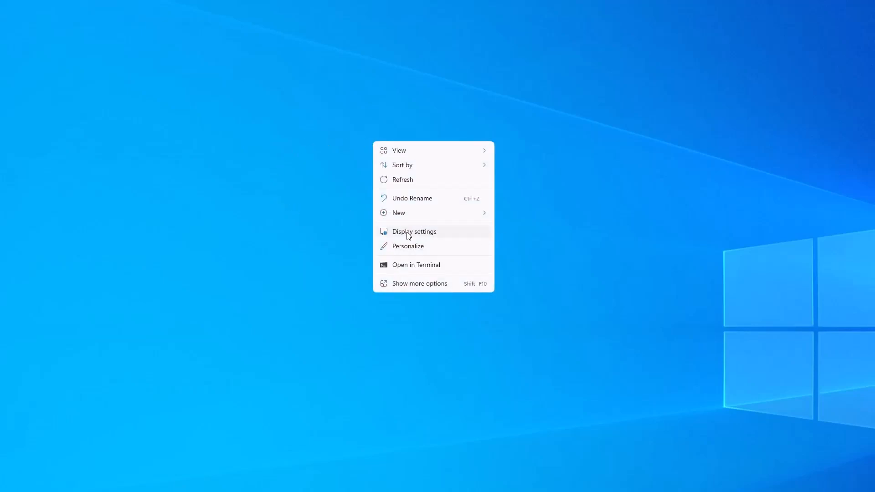
Reach the Display page's Scale & layout section and expand the Display orientation choices.
left_click(414, 230)
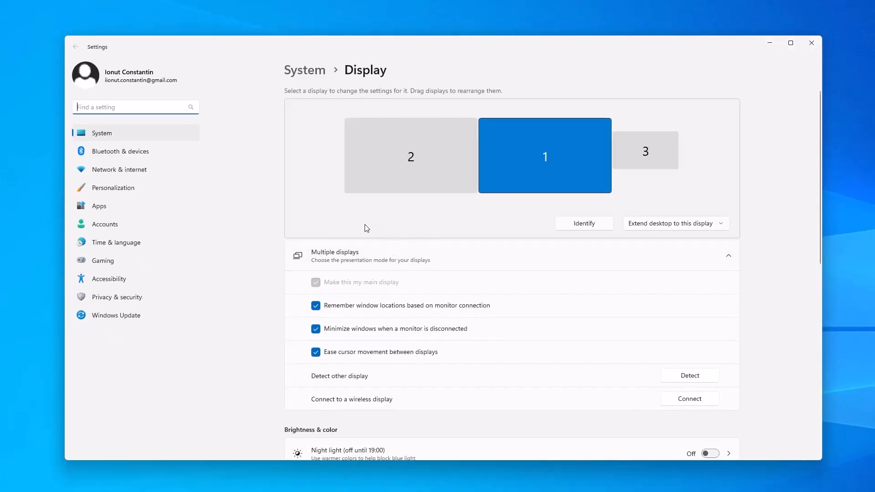
mouse_move(614, 168)
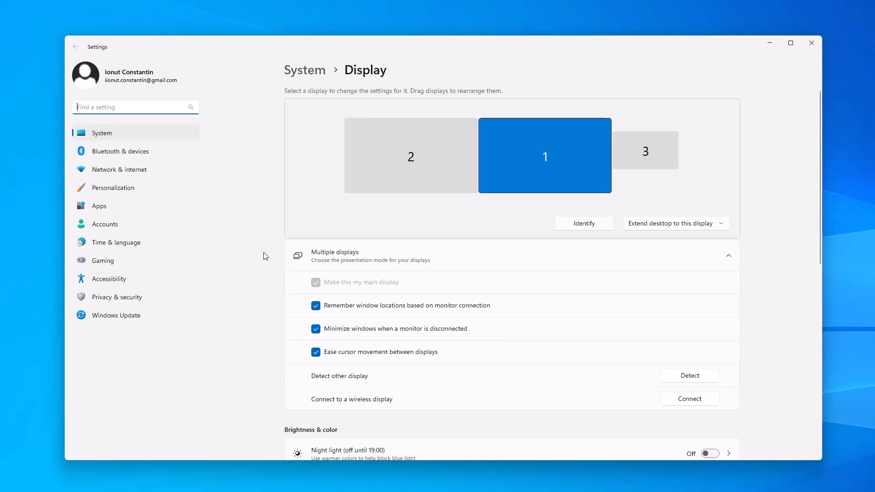
mouse_move(446, 257)
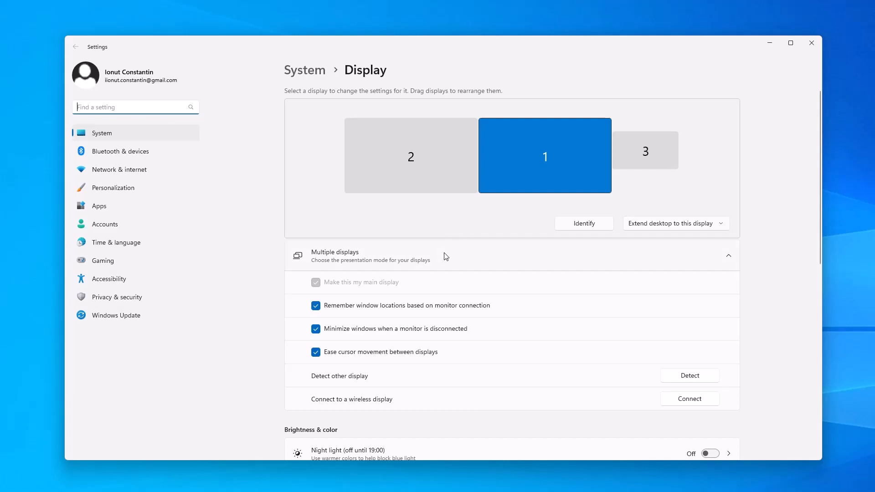
scroll("down", 3)
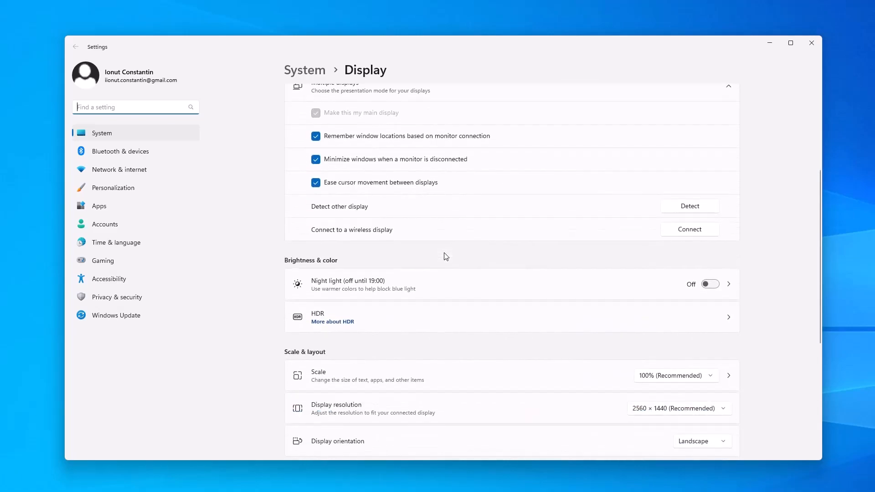
scroll("down", 3)
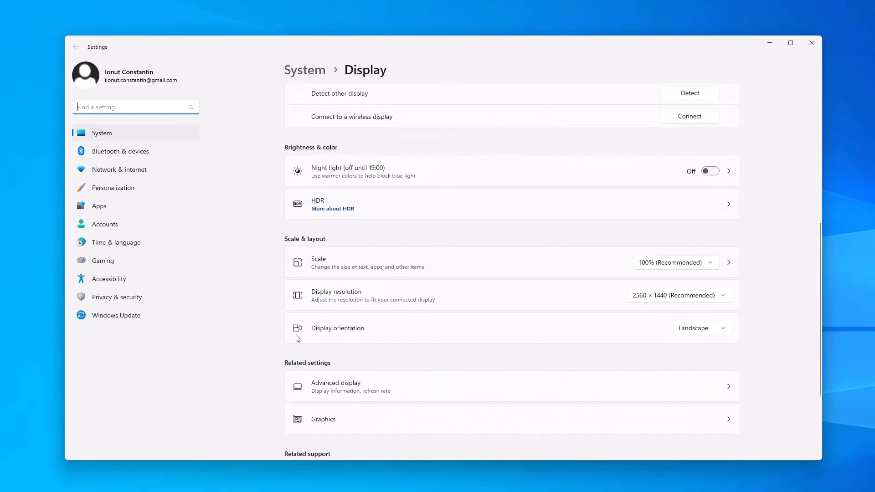
mouse_move(380, 333)
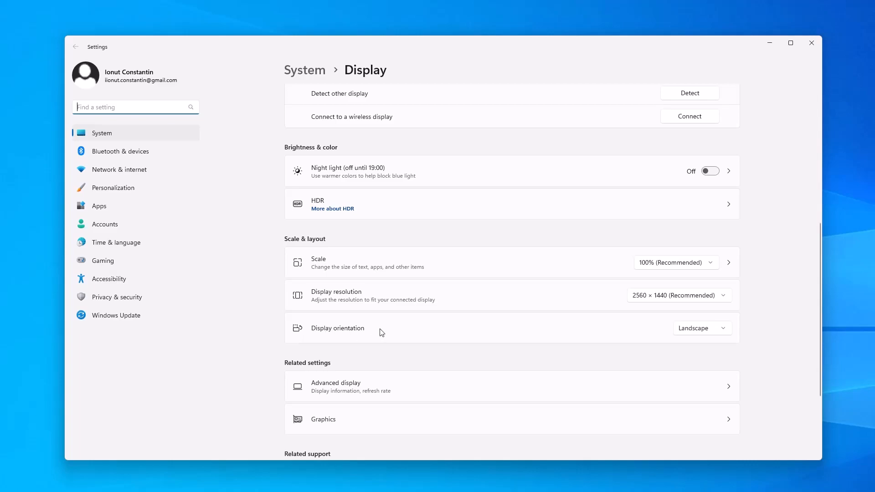
left_click(700, 328)
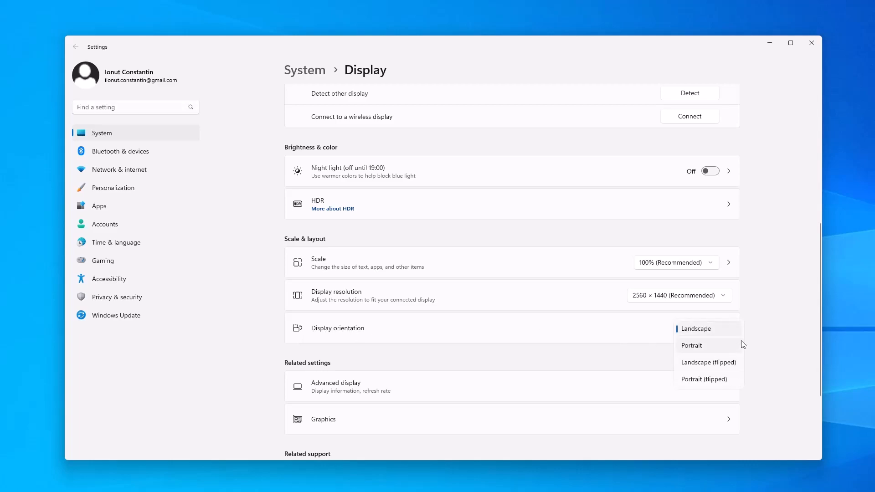
mouse_move(708, 362)
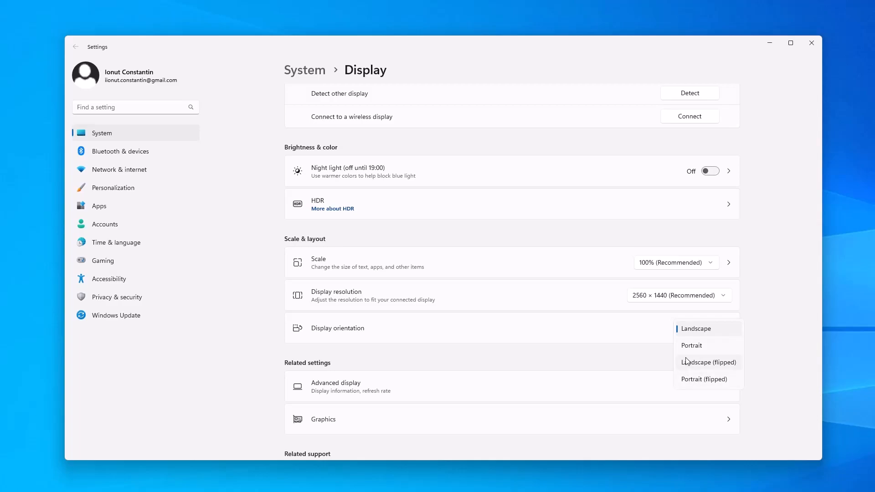
mouse_move(695, 350)
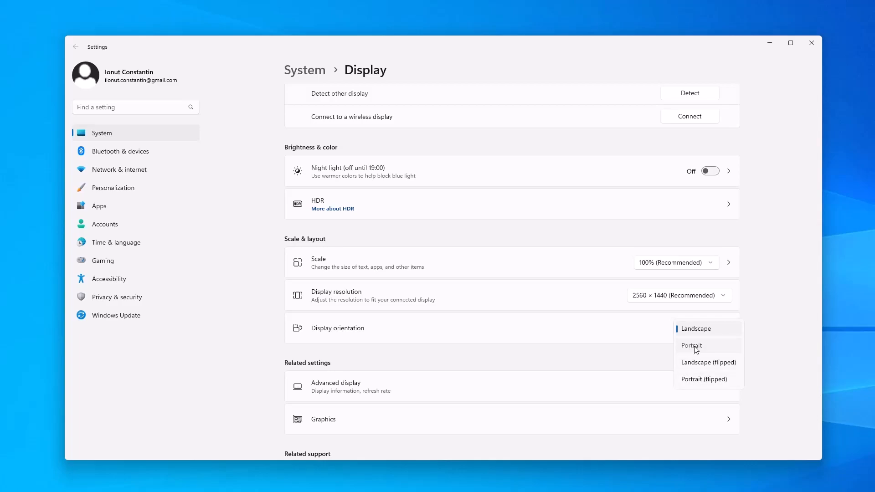
Apply Portrait orientation, then revert to Landscape at 2560 × 1440.
left_click(692, 346)
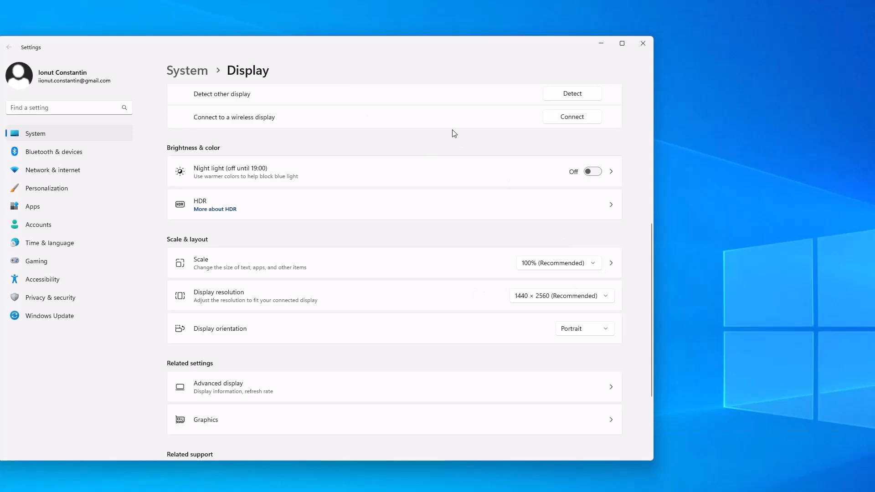
left_click(584, 328)
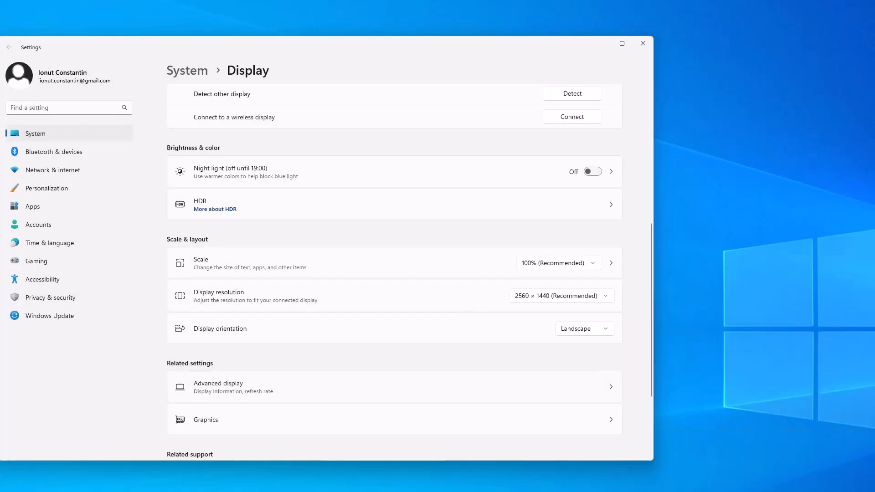